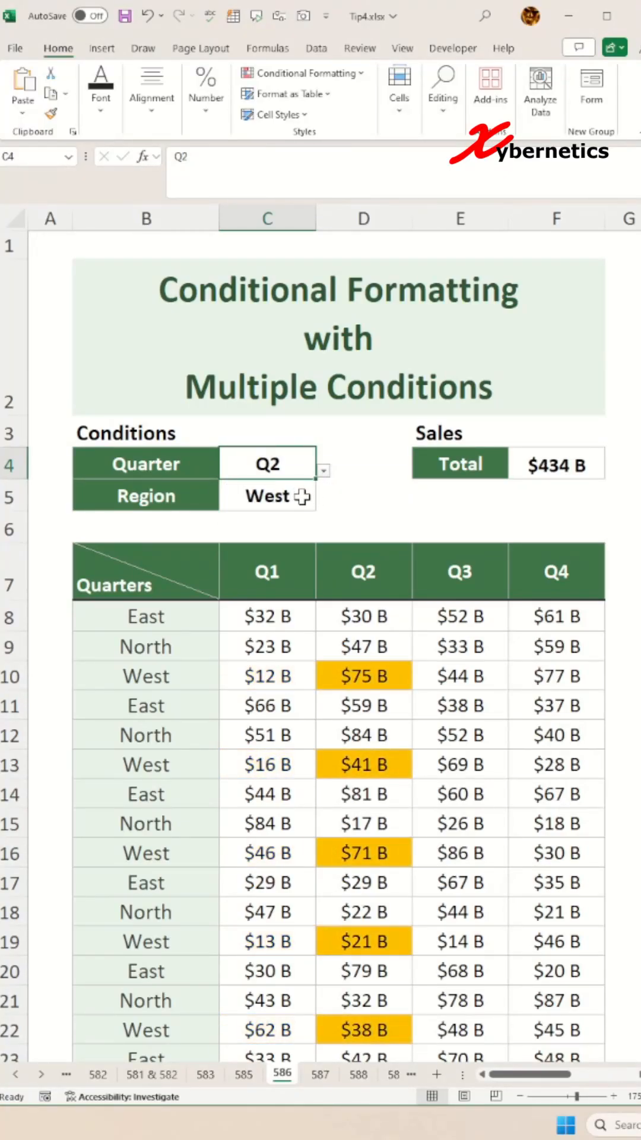
Set the Quarter in C4 to Q1 and select the sales figures C8:F34 for clearing.
{"action": "left_click", "coordinate": [266, 496]}
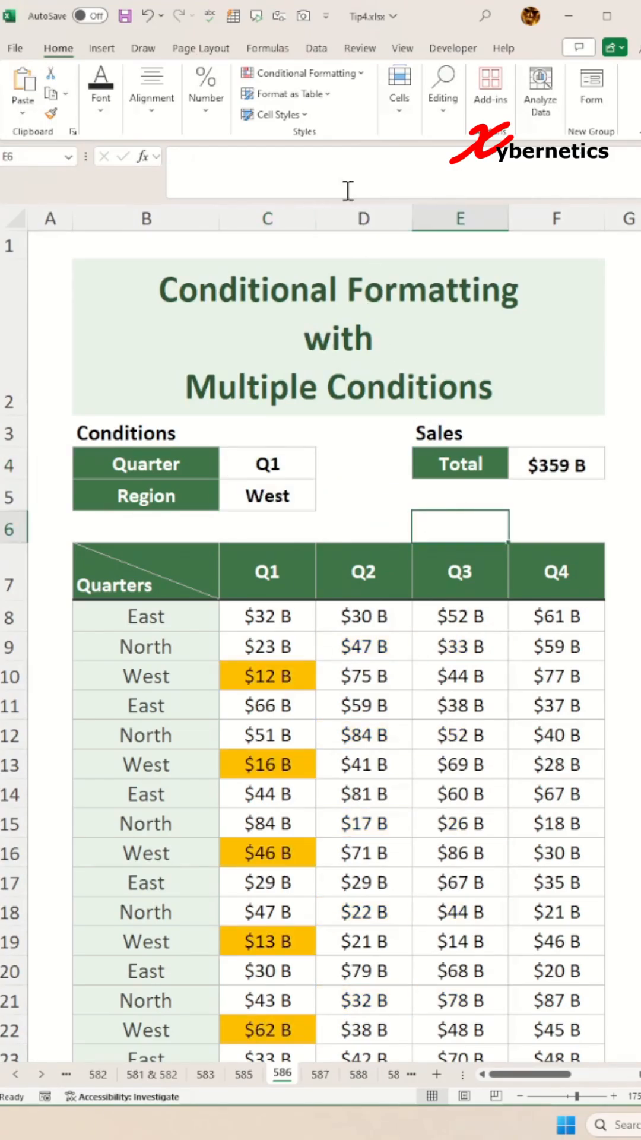
{"action": "left_click", "coordinate": [304, 73]}
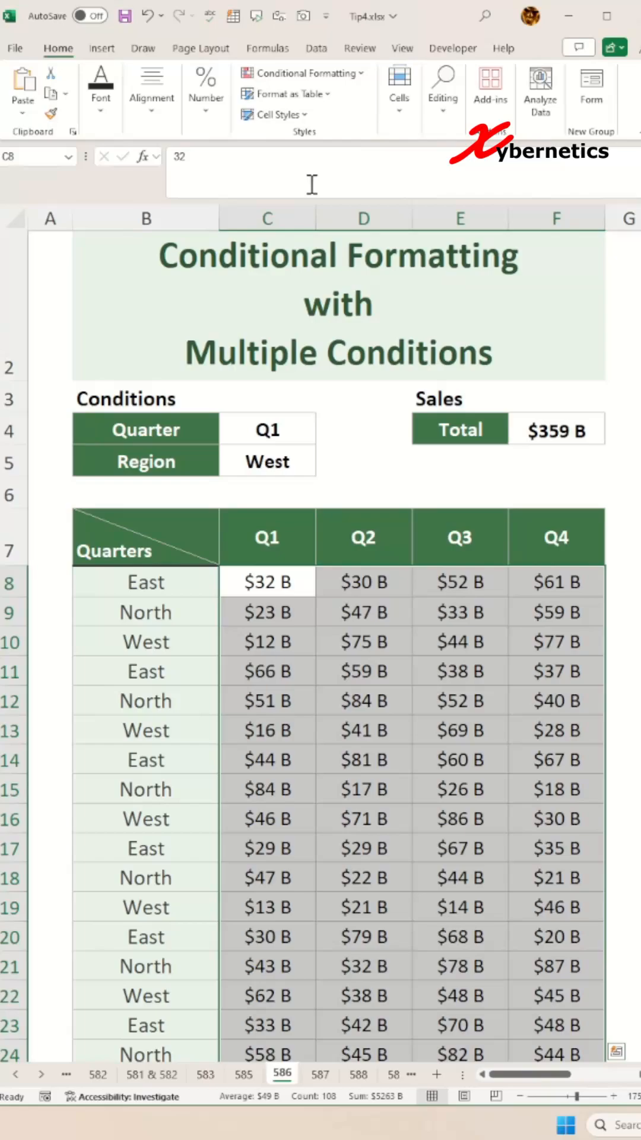
Add a formula rule =C$7=$C$4 with orange fill to the sales figures.
{"action": "left_click", "coordinate": [302, 73]}
{"action": "type", "text": "=C$7=$C$4"}
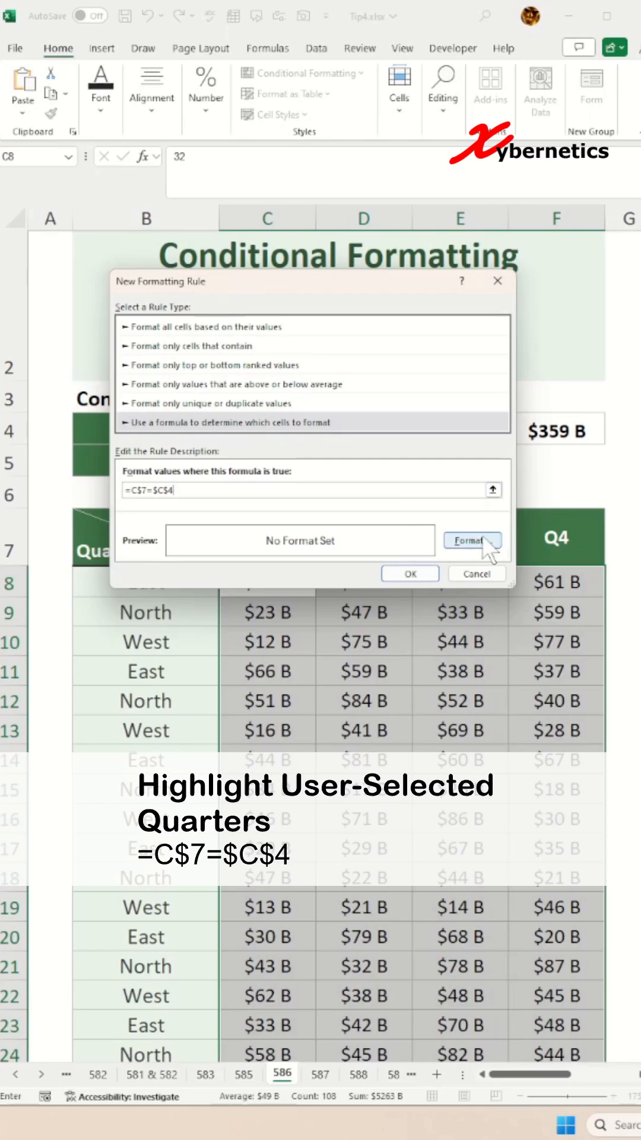
{"action": "left_click", "coordinate": [471, 540]}
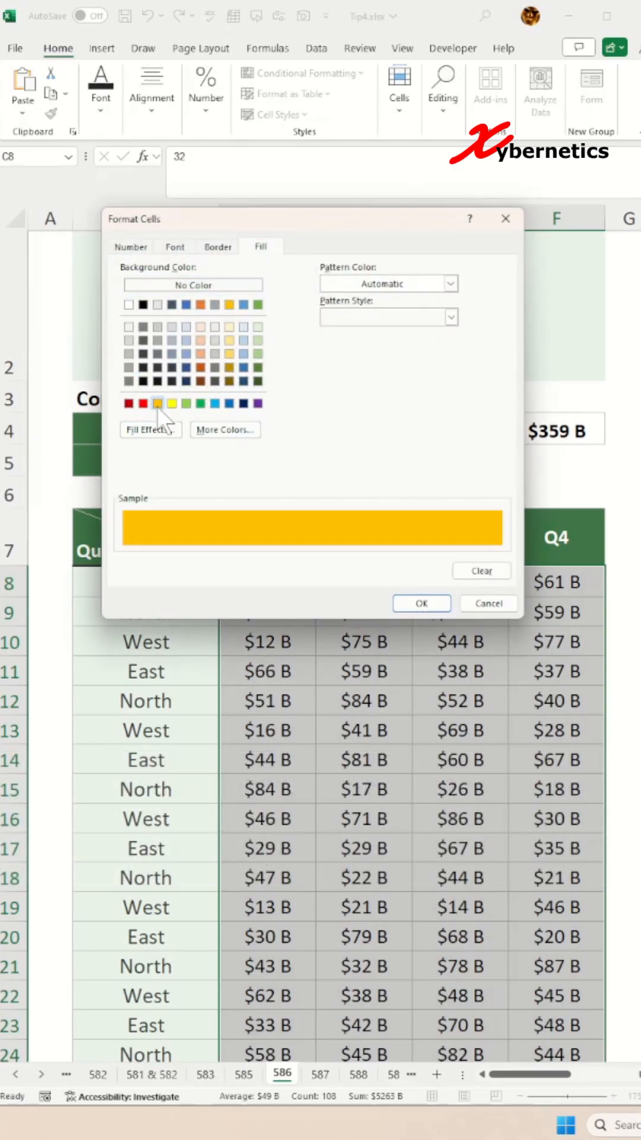
{"action": "left_click", "coordinate": [420, 603]}
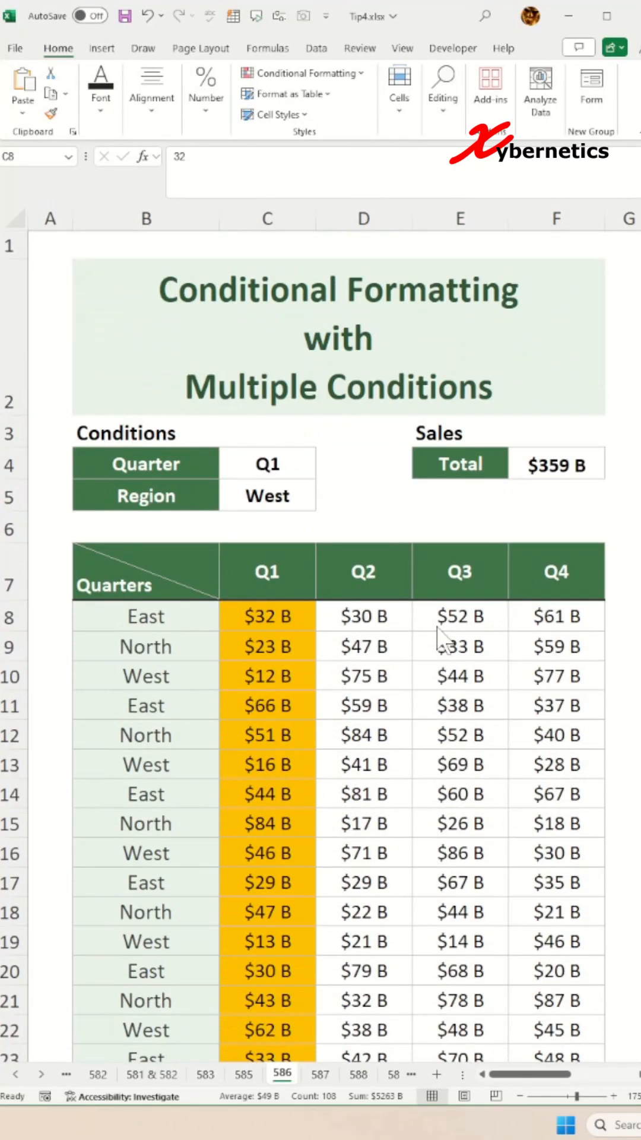
Edit the highlighting rule's formula to =$B8=$C$5 so West rows turn orange.
{"action": "left_click", "coordinate": [304, 72]}
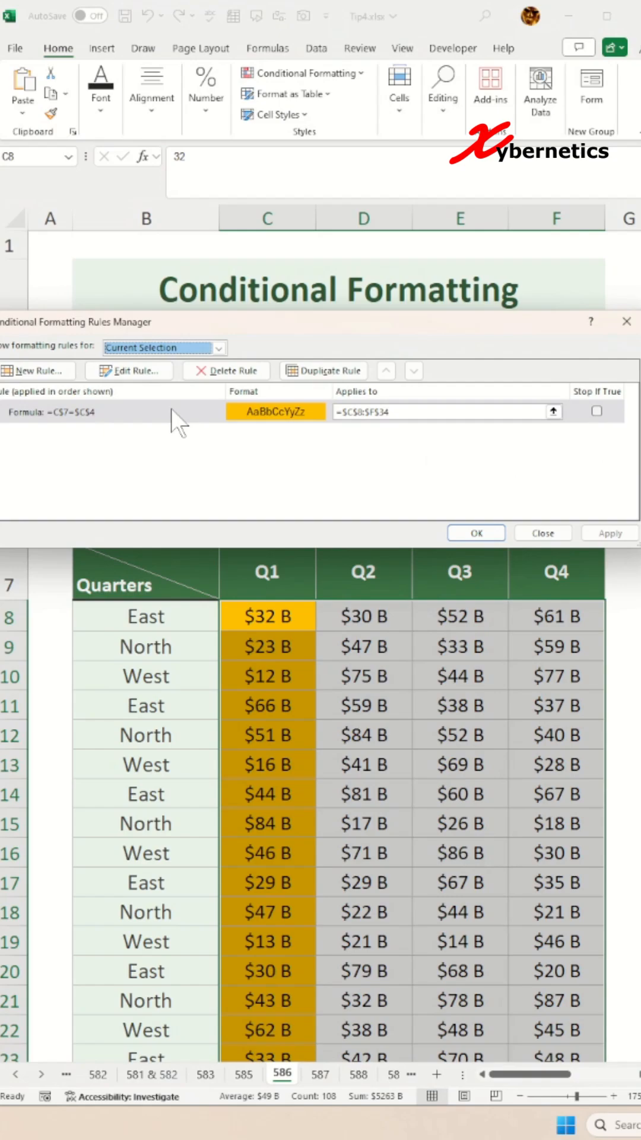
{"action": "left_click", "coordinate": [129, 371]}
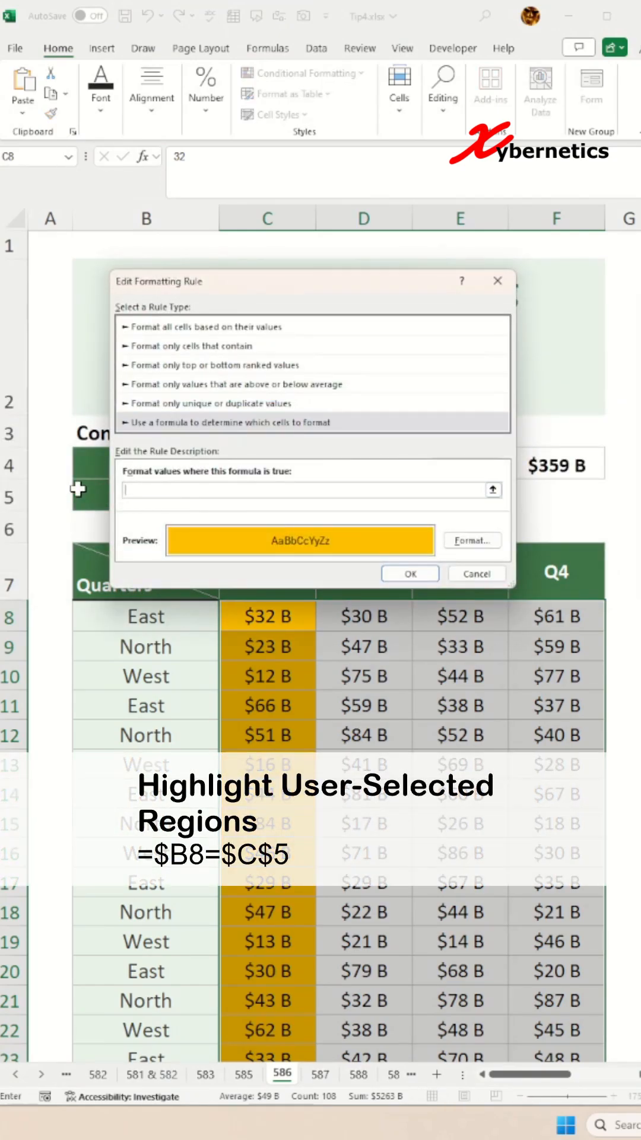
{"action": "type", "text": "=$B8=$C$5"}
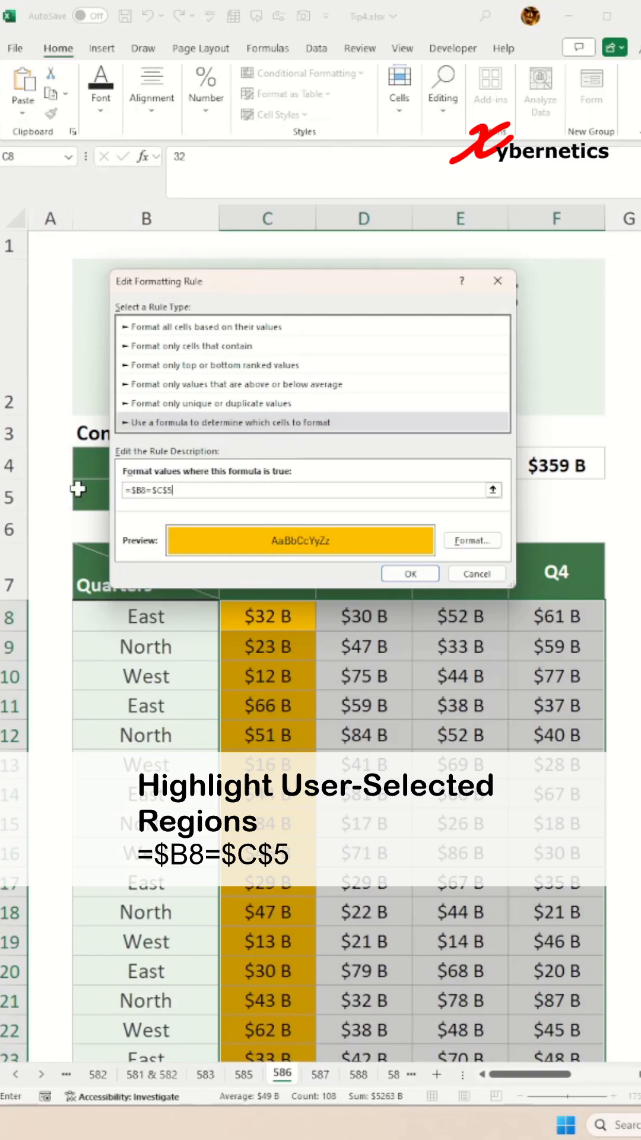
{"action": "left_click", "coordinate": [409, 573]}
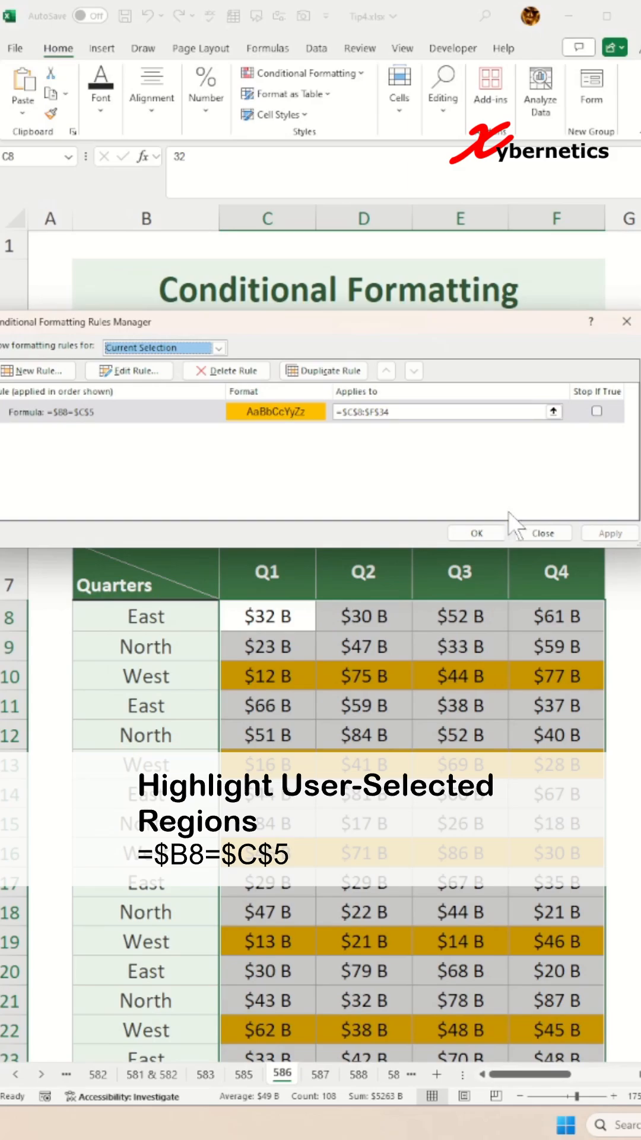
Change the rule formula to =AND(C$7=$C$4,$B8=$C$5) and apply it.
{"action": "left_click", "coordinate": [539, 533]}
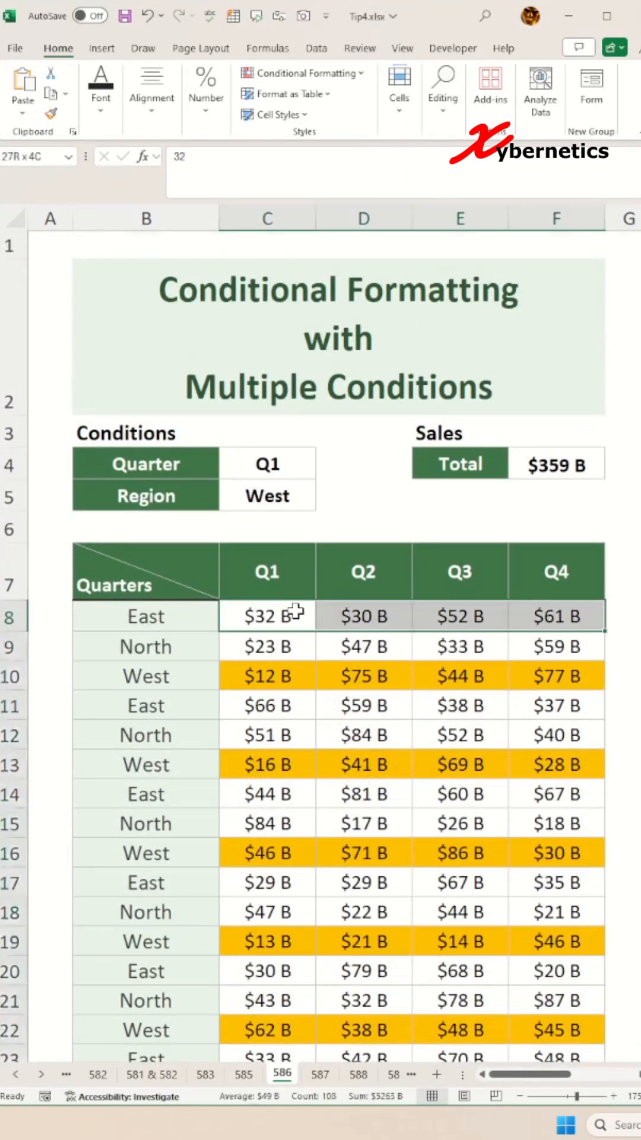
{"action": "left_click", "coordinate": [304, 72]}
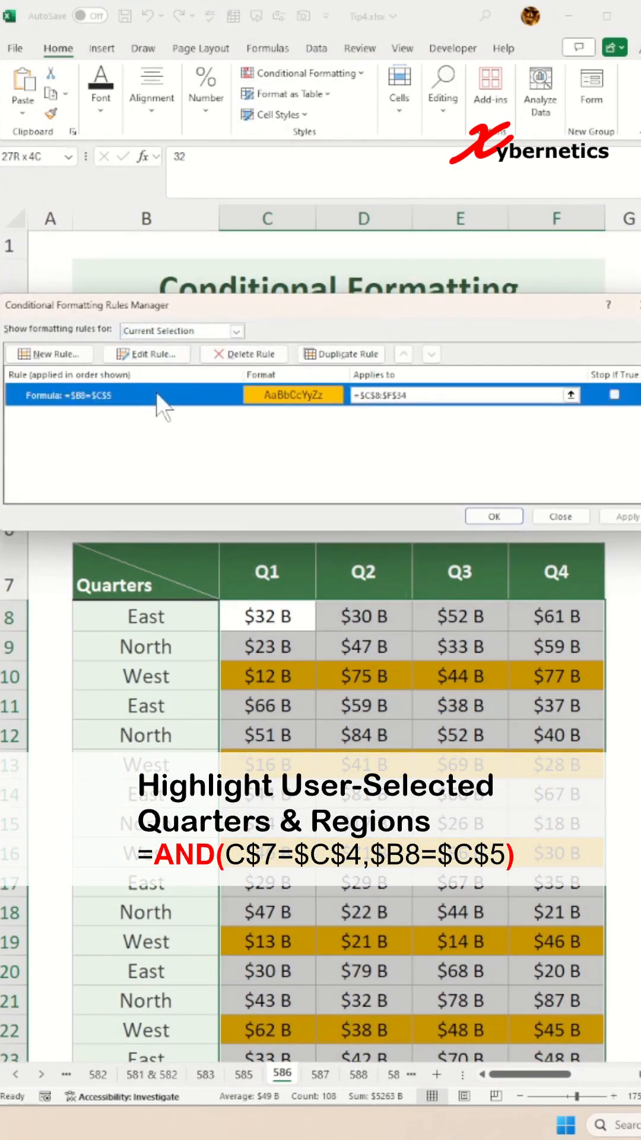
{"action": "left_click", "coordinate": [146, 354]}
{"action": "type", "text": "=AND(C$7=$C$4,$B8=$C$5)"}
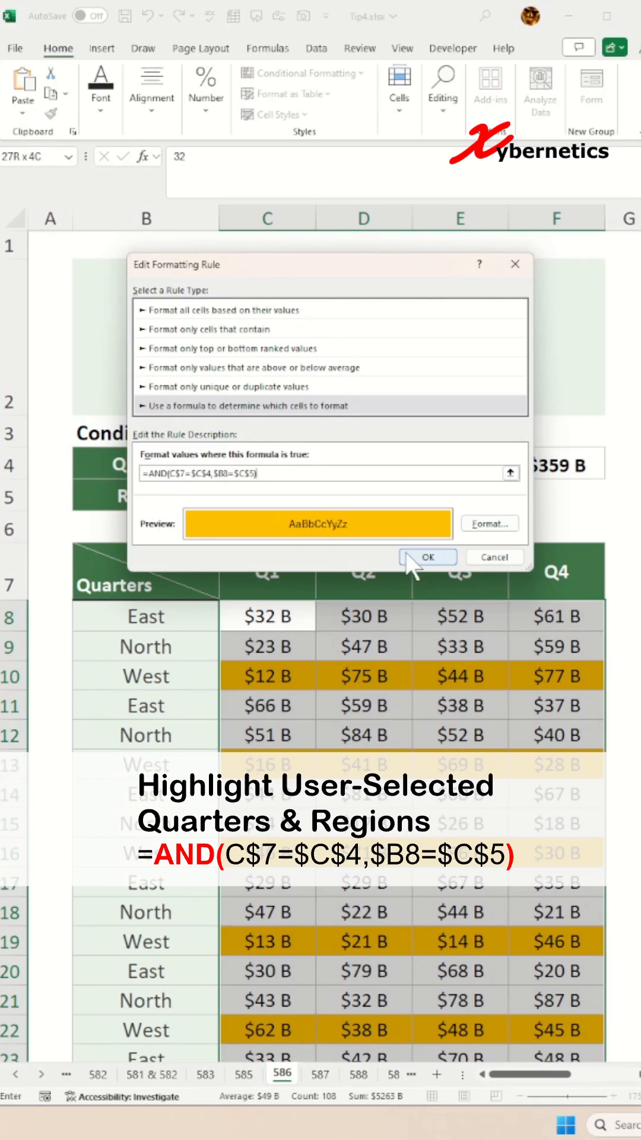
{"action": "left_click", "coordinate": [428, 557]}
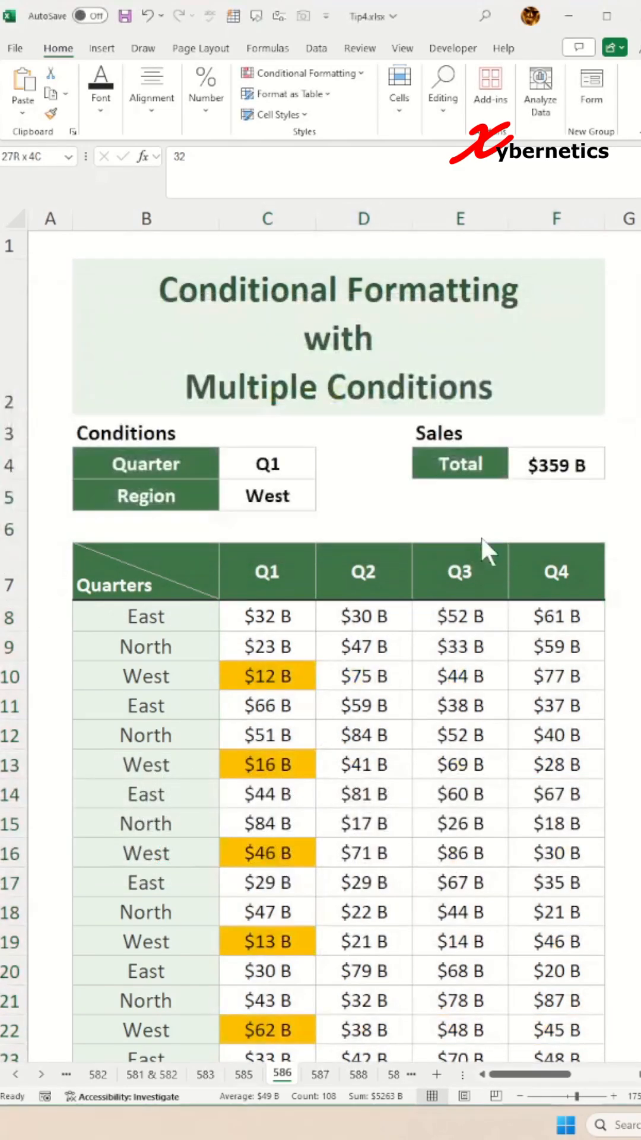